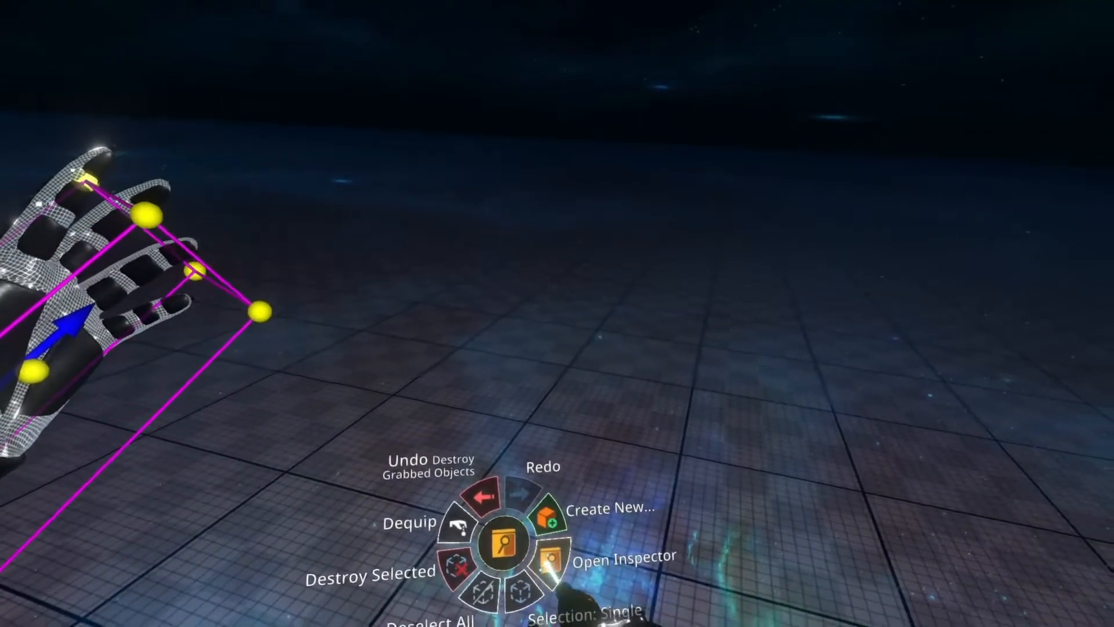
- Launch a Scene Inspector on the NeosBot 1.0 avatar from the developer tool menu
click(580, 556)
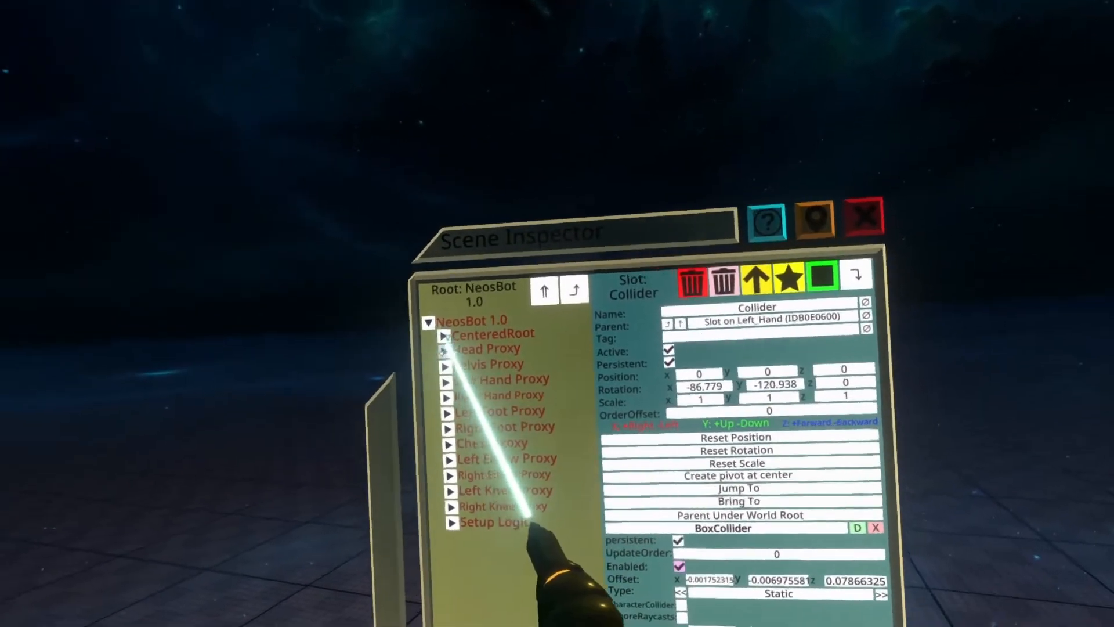
- Select the Head Proxy slot and bring its AvatarVoiceRangeVisualizer component into view
click(451, 348)
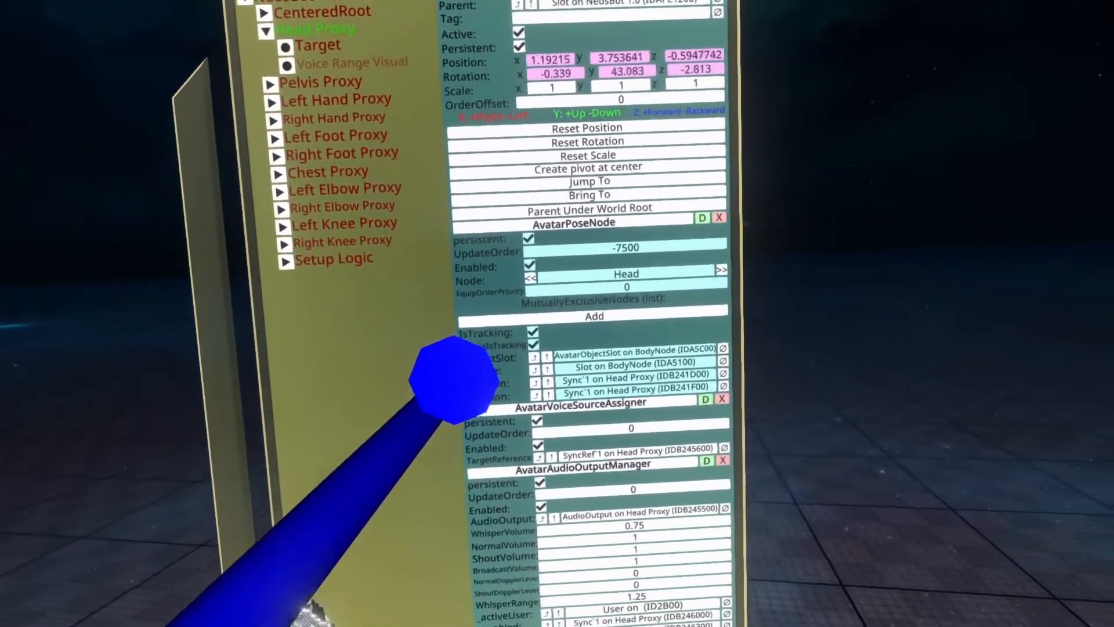
scroll(down, 3)
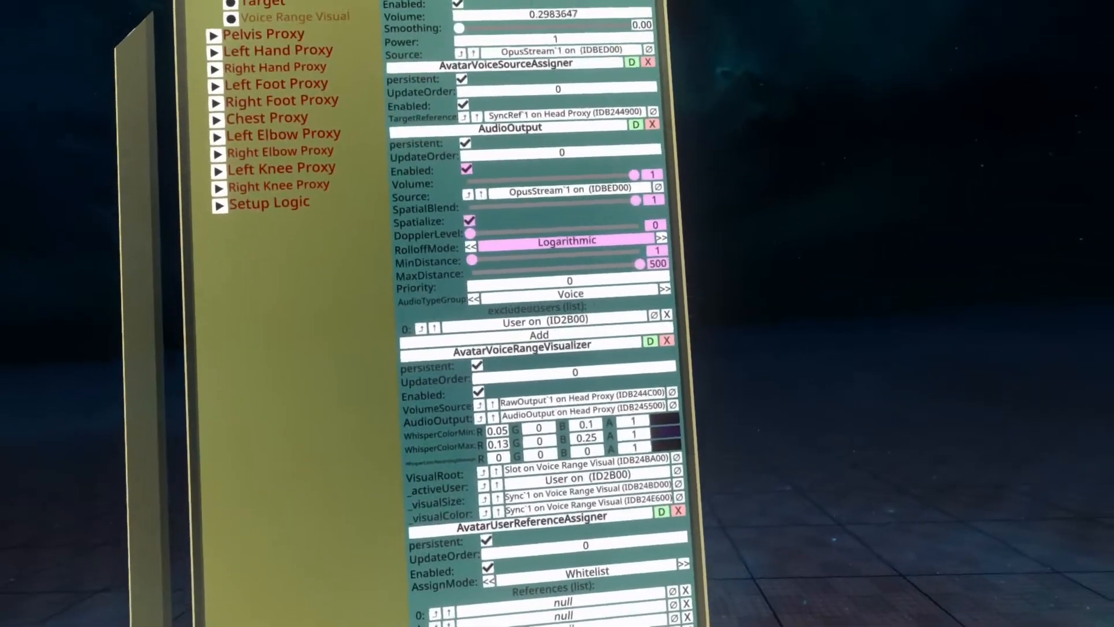
scroll(down, 3)
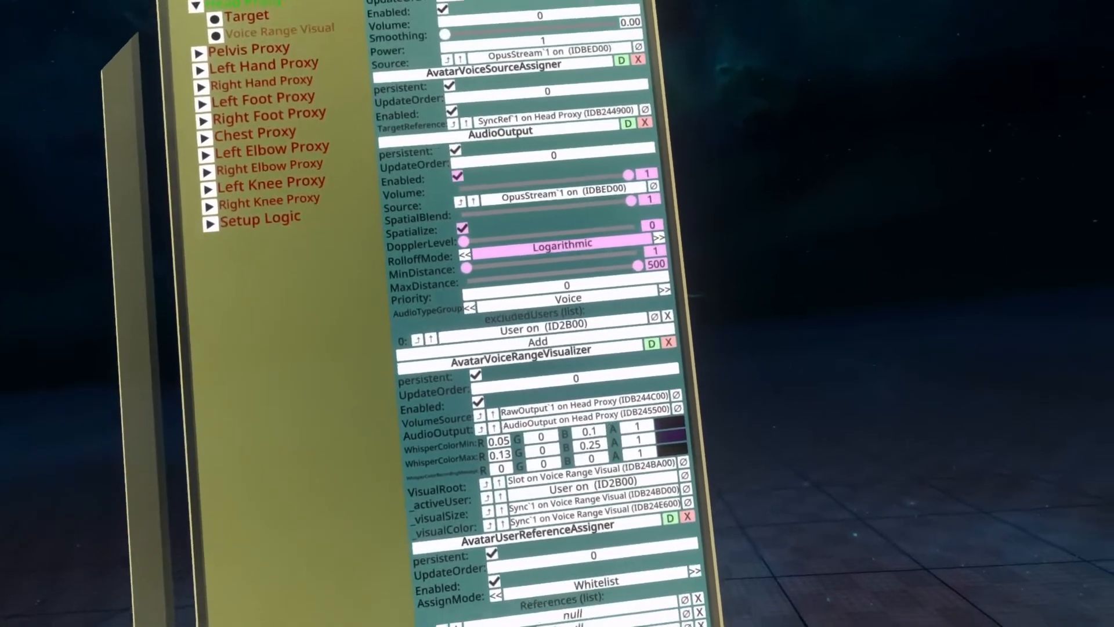
- Change WhisperColorMax from dark purple to yellow in the colour picker and confirm
scroll(down, 3)
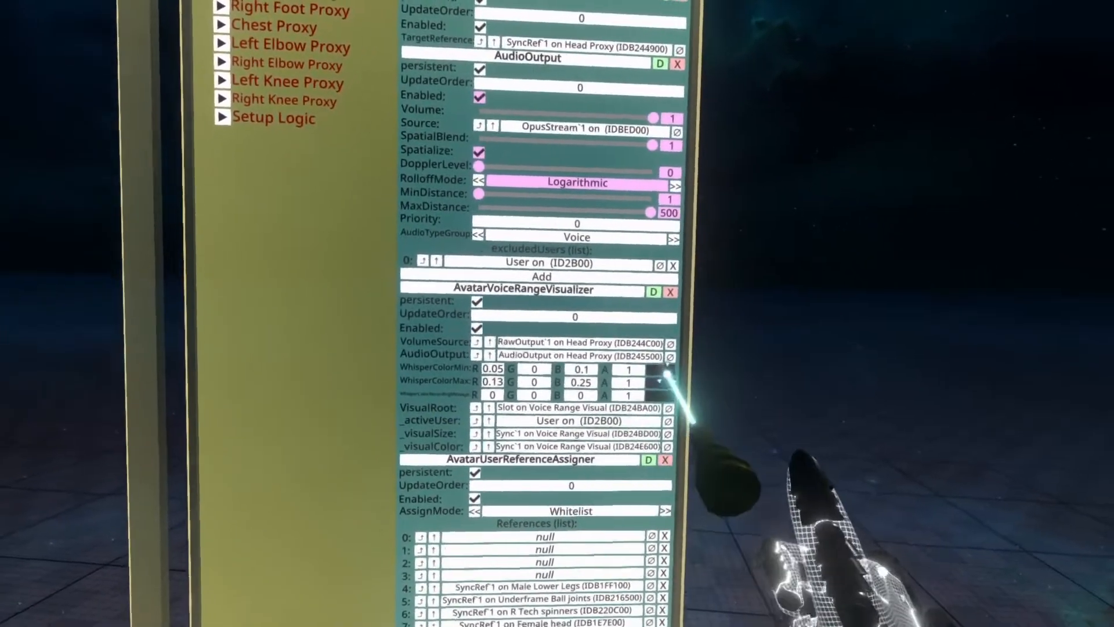
click(649, 368)
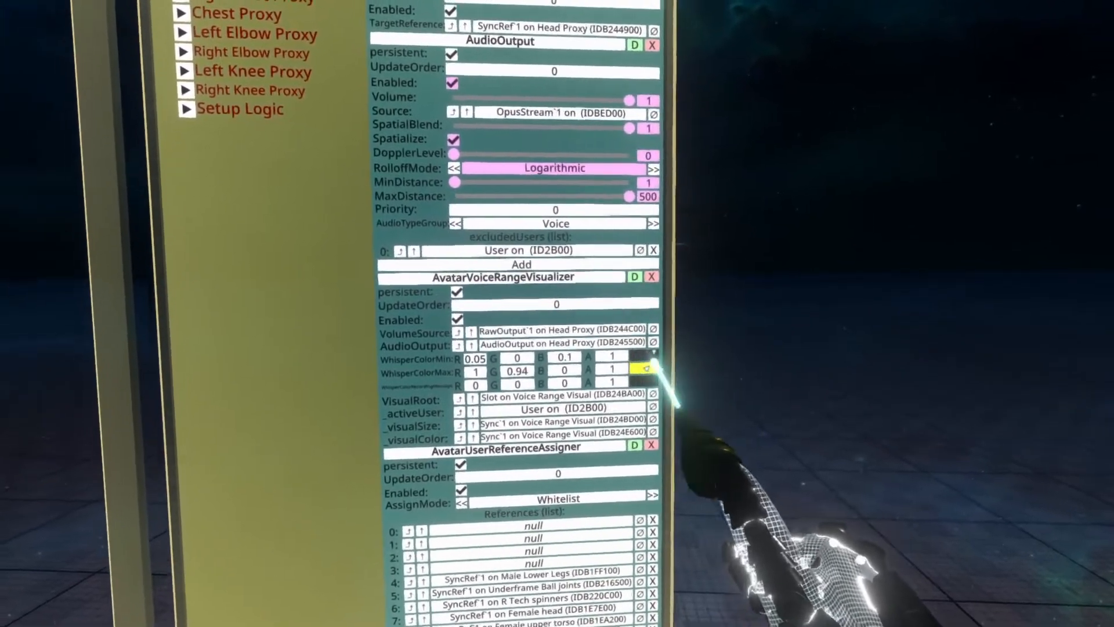
click(621, 372)
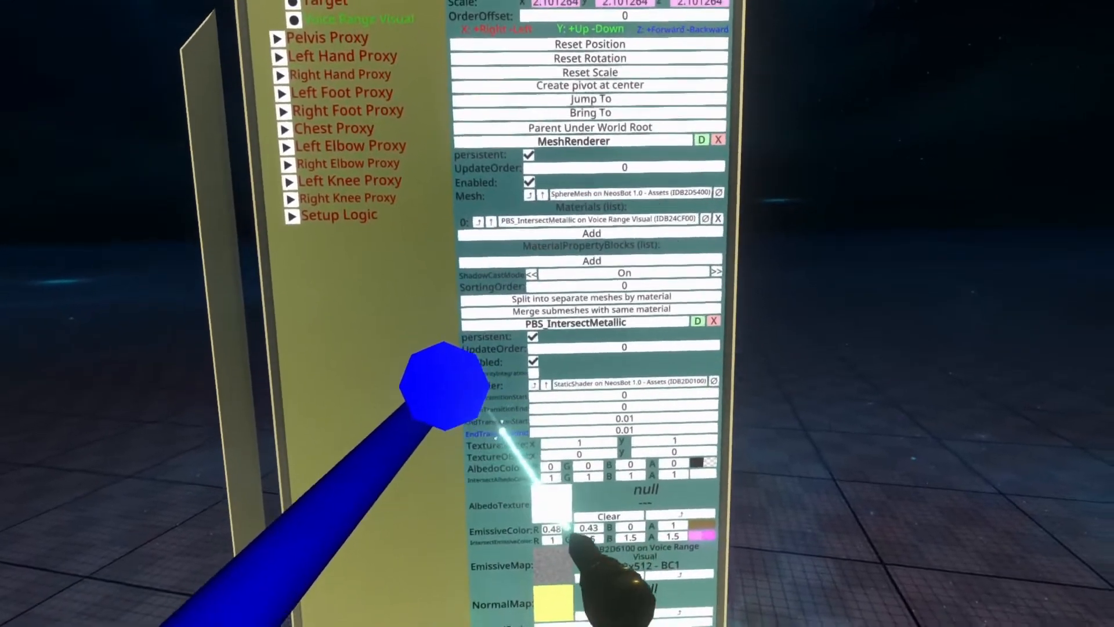
- Bring the Voice Range Visual's MeshRenderer and PBS_IntersectMetallic material into view
scroll(down, 3)
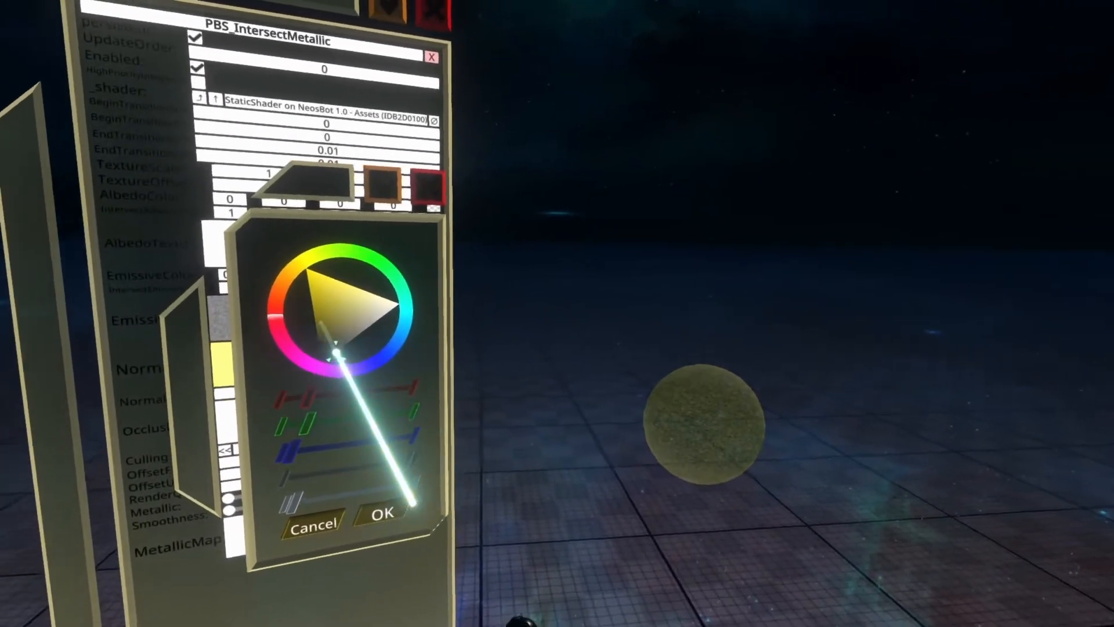
- Confirm the dark yellow EmissiveColor and begin picking the IntersectEmissiveColor tint
click(380, 513)
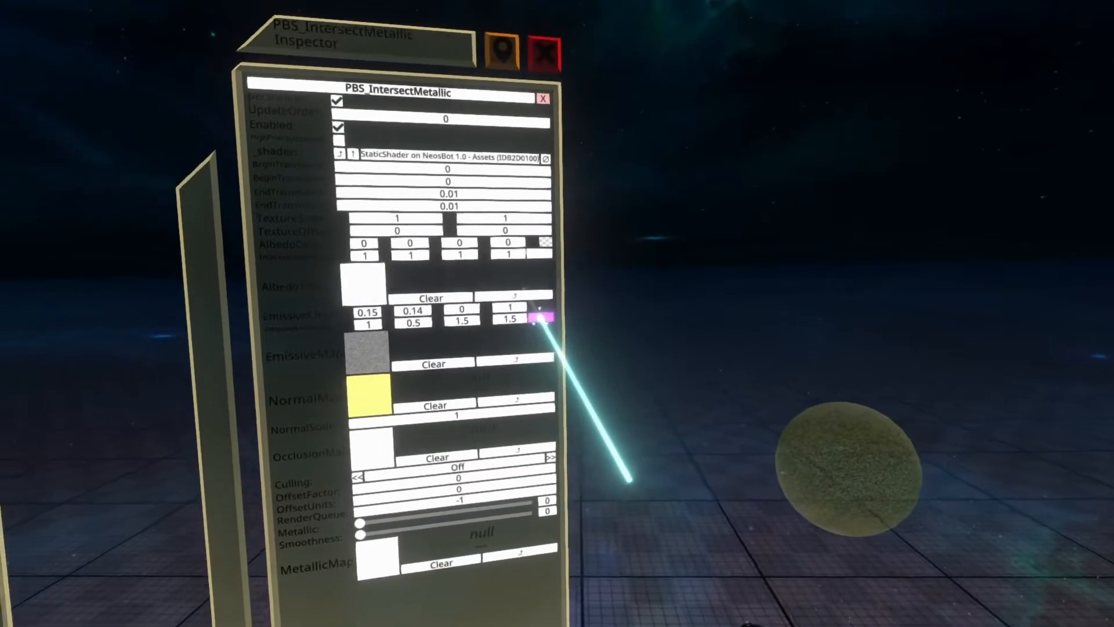
click(539, 316)
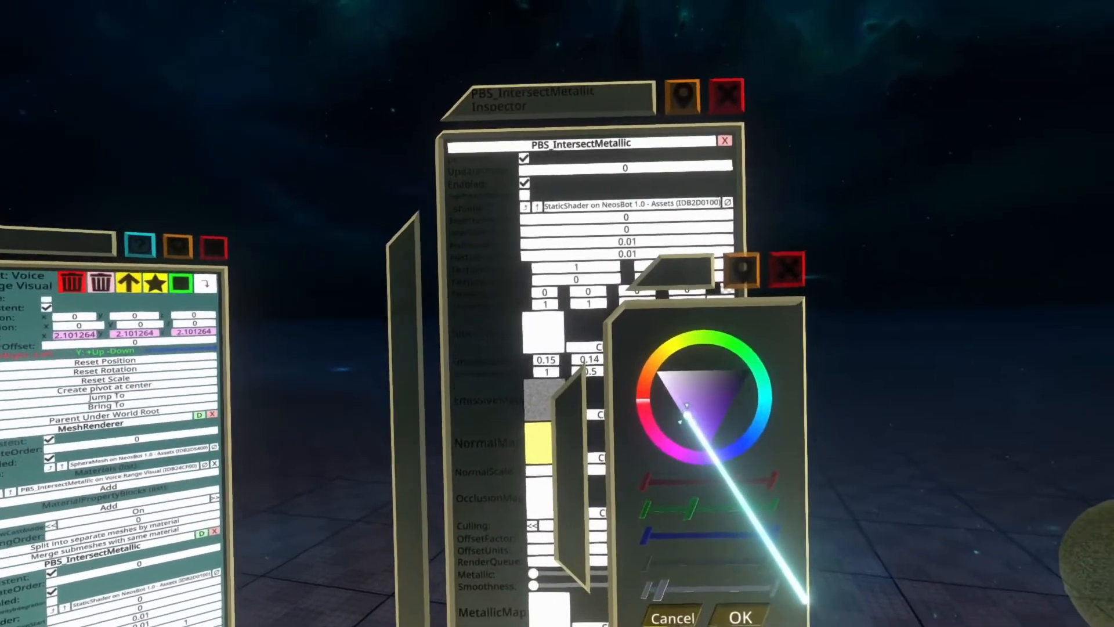